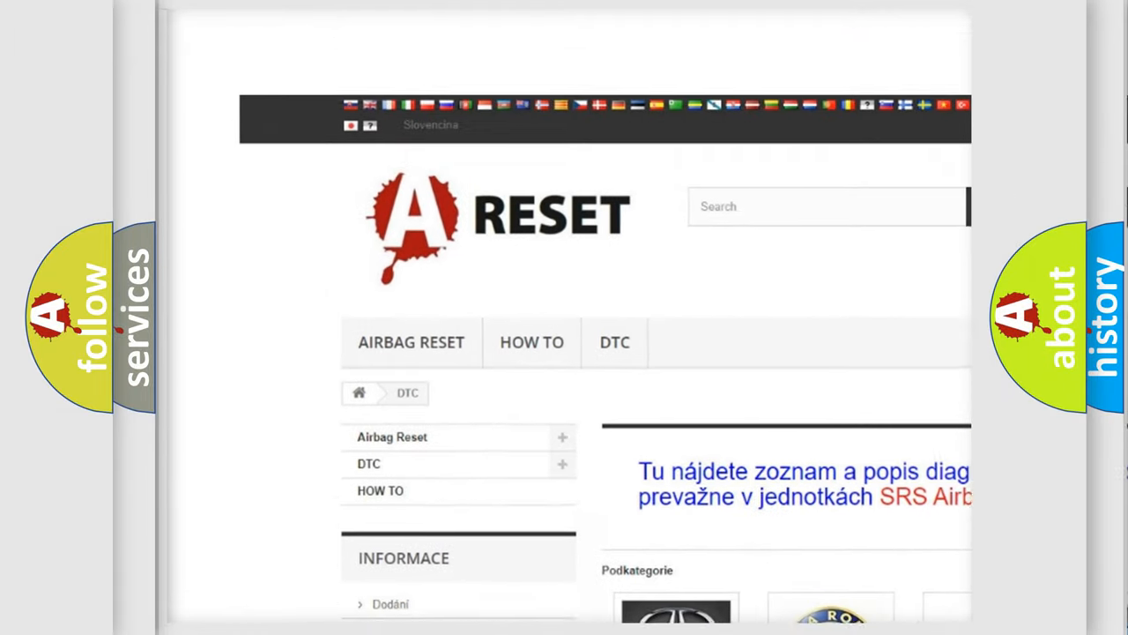
scroll("down", 3)
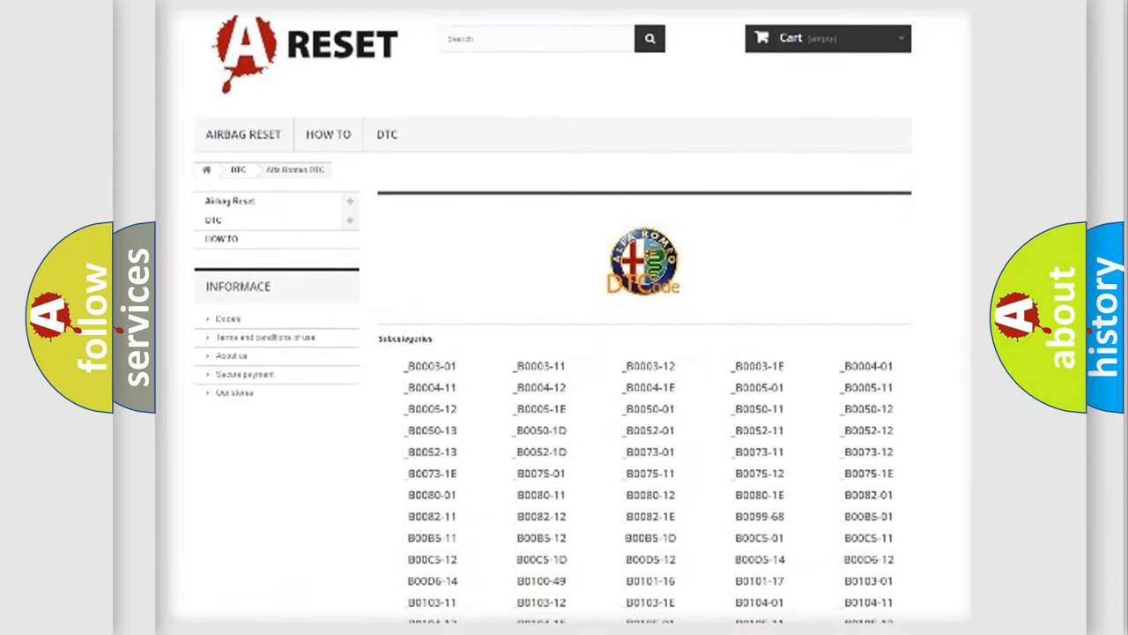
scroll("down", 3)
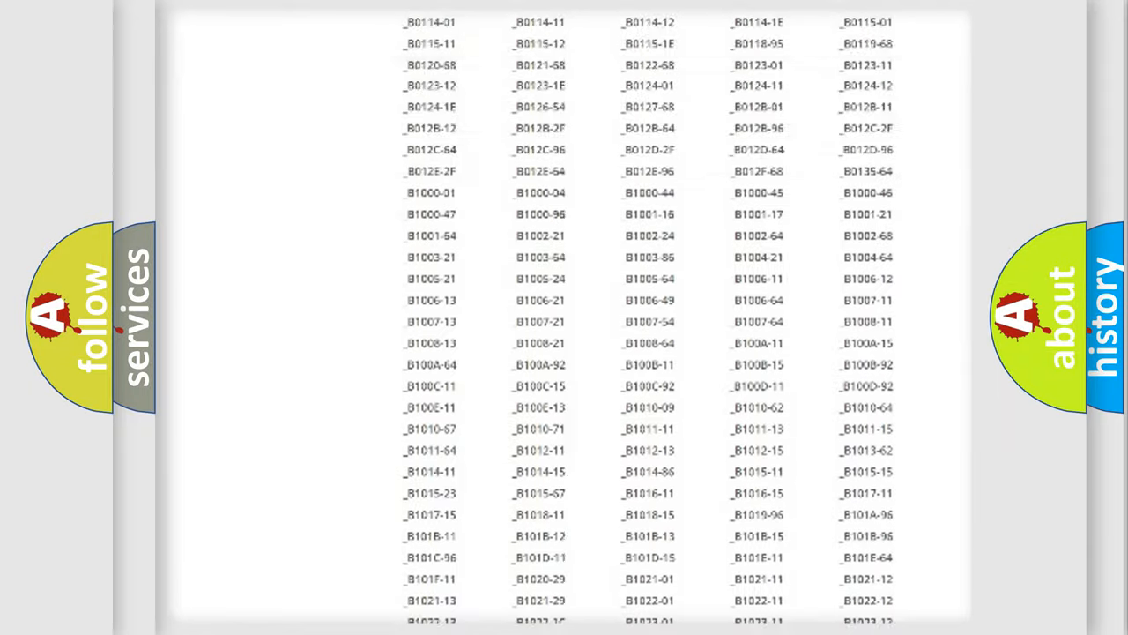
scroll("up", 3)
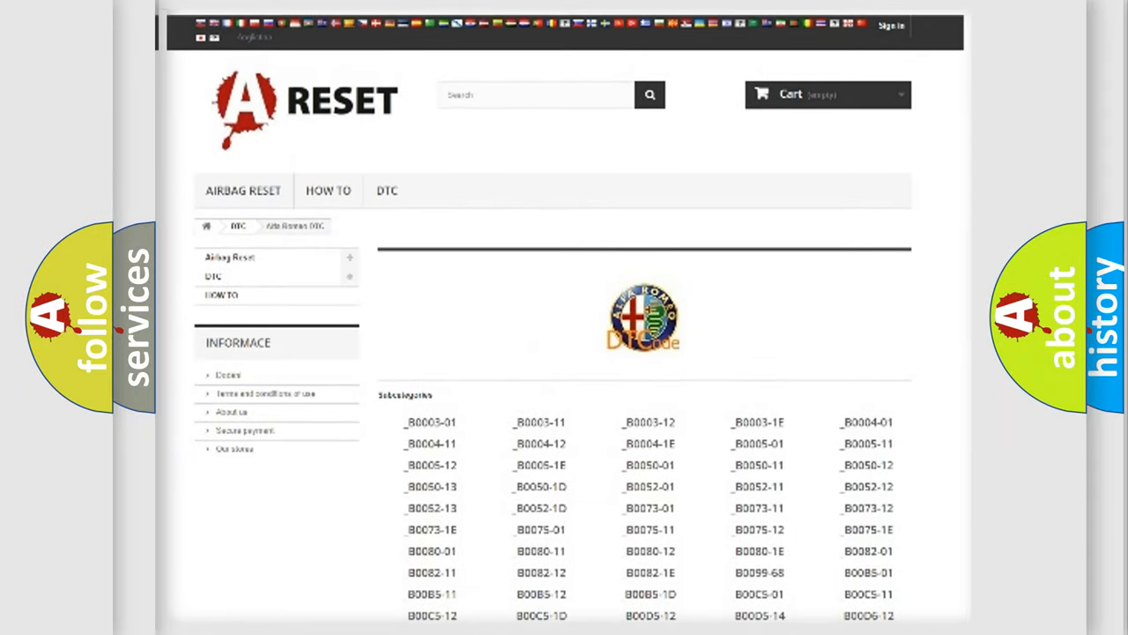